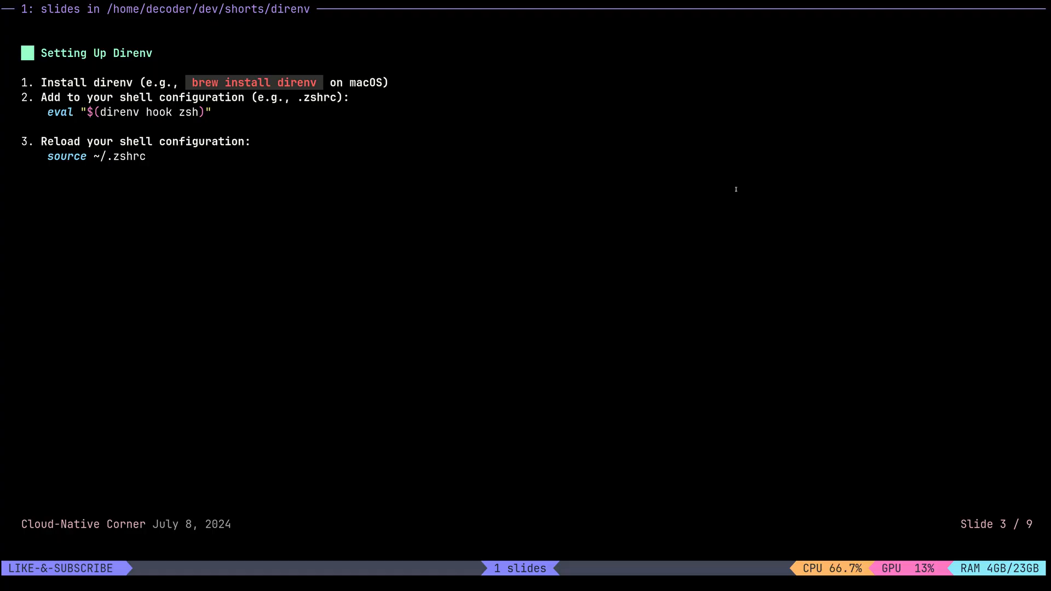
Advance from the Setting Up Direnv slide to the direnv security demo slide
key("Right")
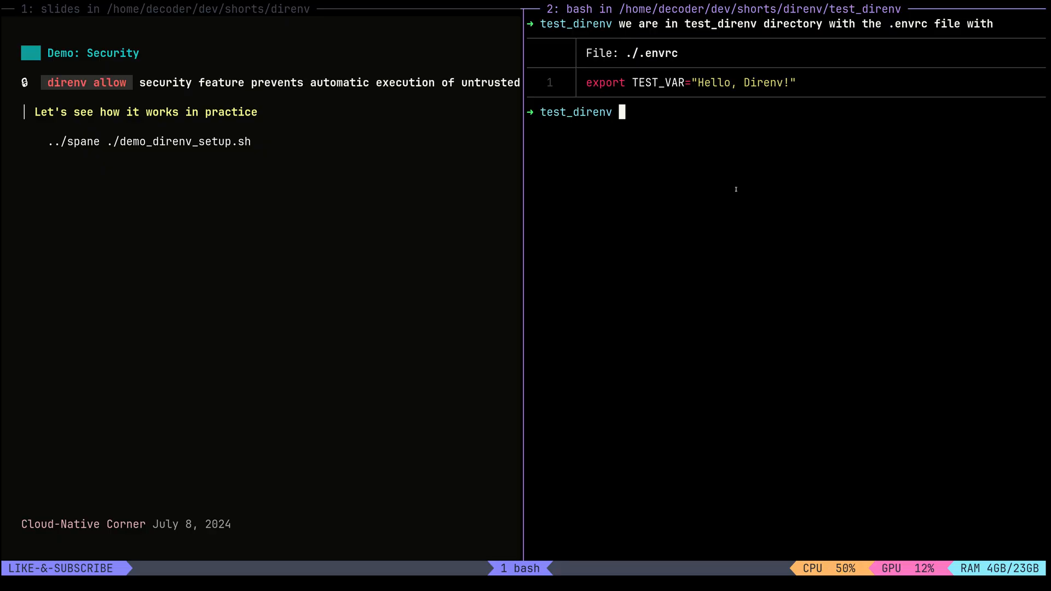
Run eval "$(direnv export bash)", echo the empty TEST_VAR, then run direnv allow on the .envrc
type("eval \"$(direnv export bash")
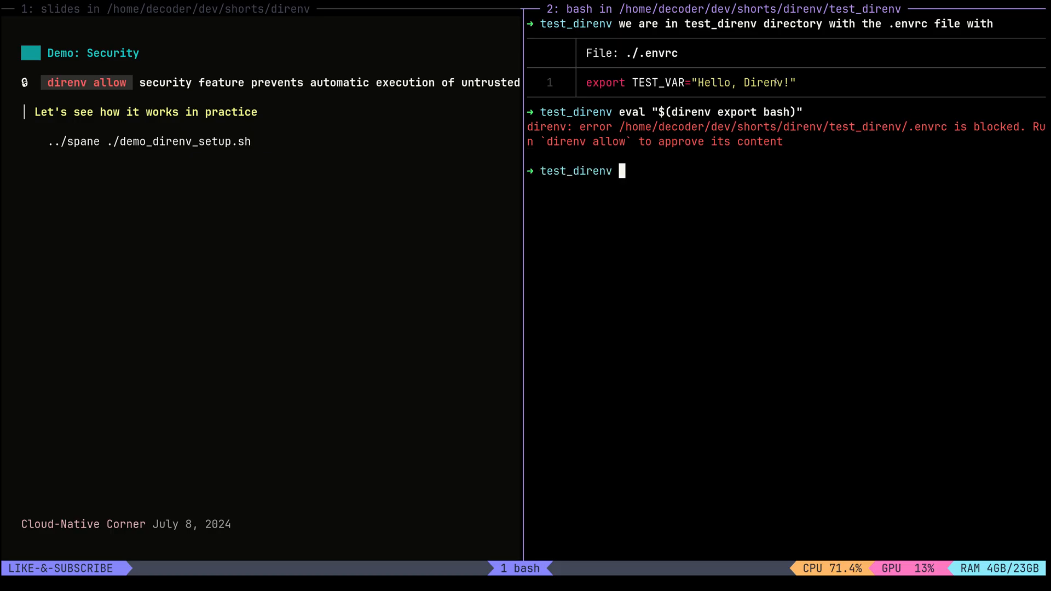
type("echo TEST_VAR=$TEST_V")
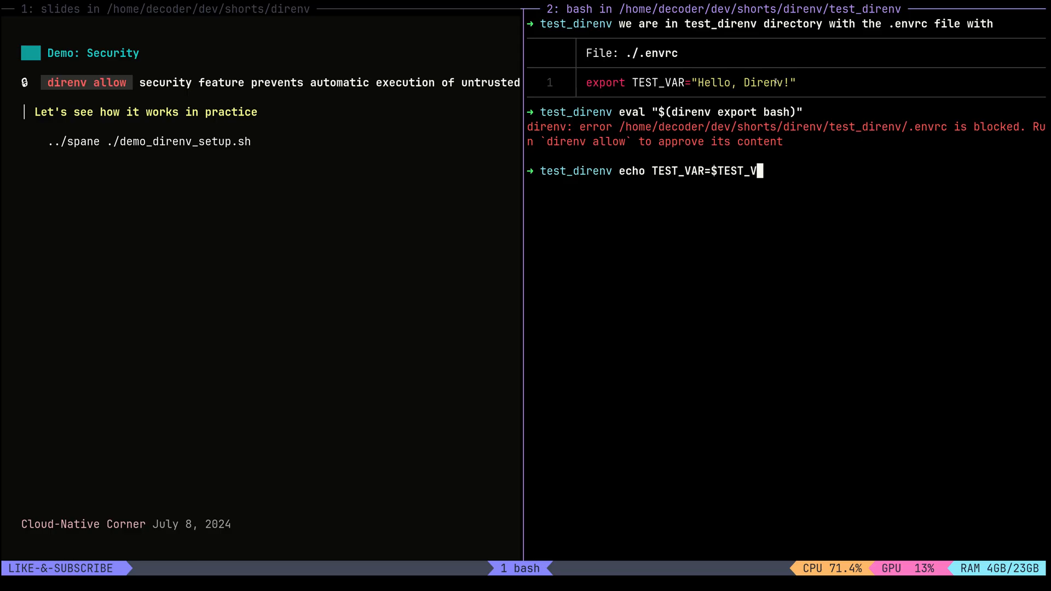
type("AR")
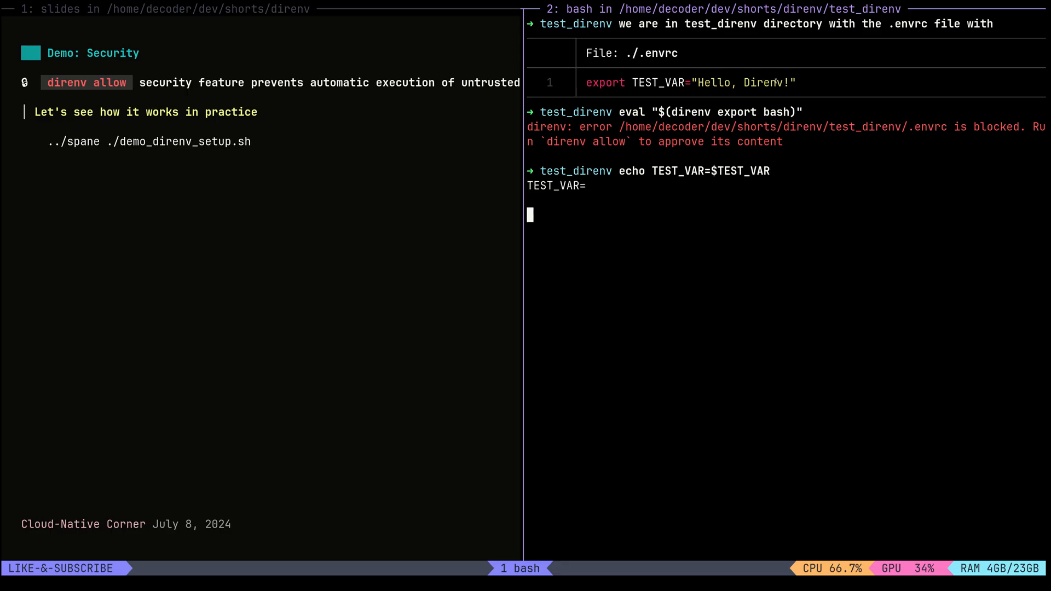
type("direnv allow")
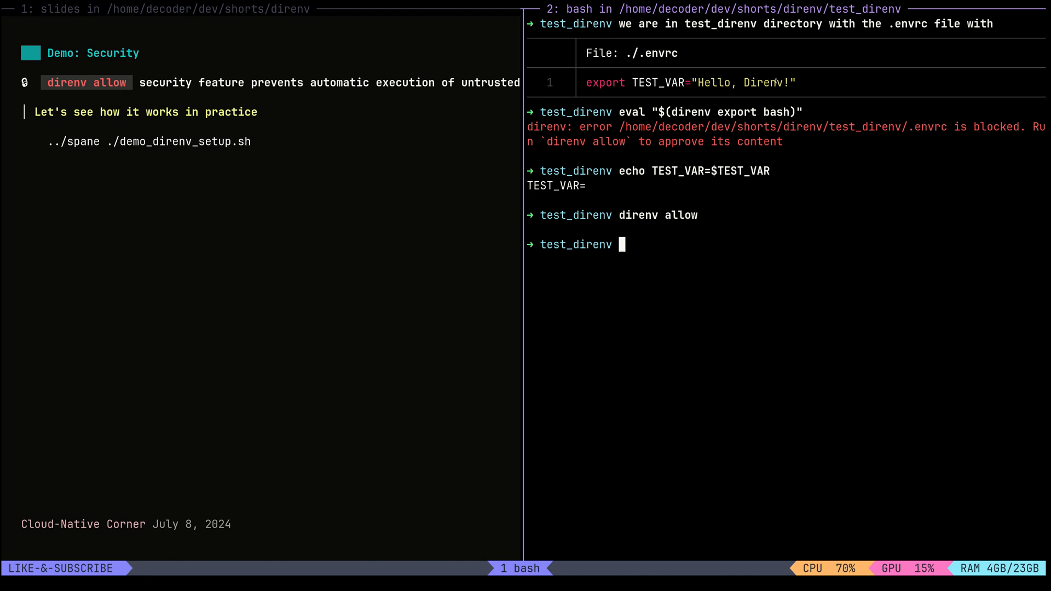
Re-run eval "$(direnv export bash)" and echo TEST_VAR to show its loaded value
type("eval \"$(direnv export bash)\"")
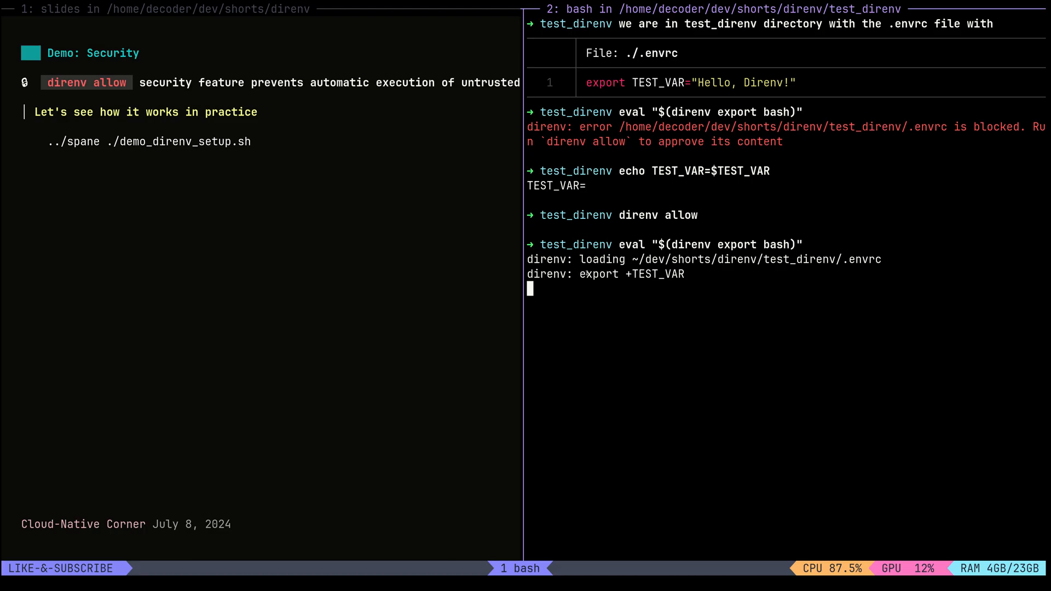
mouse_move(737, 219)
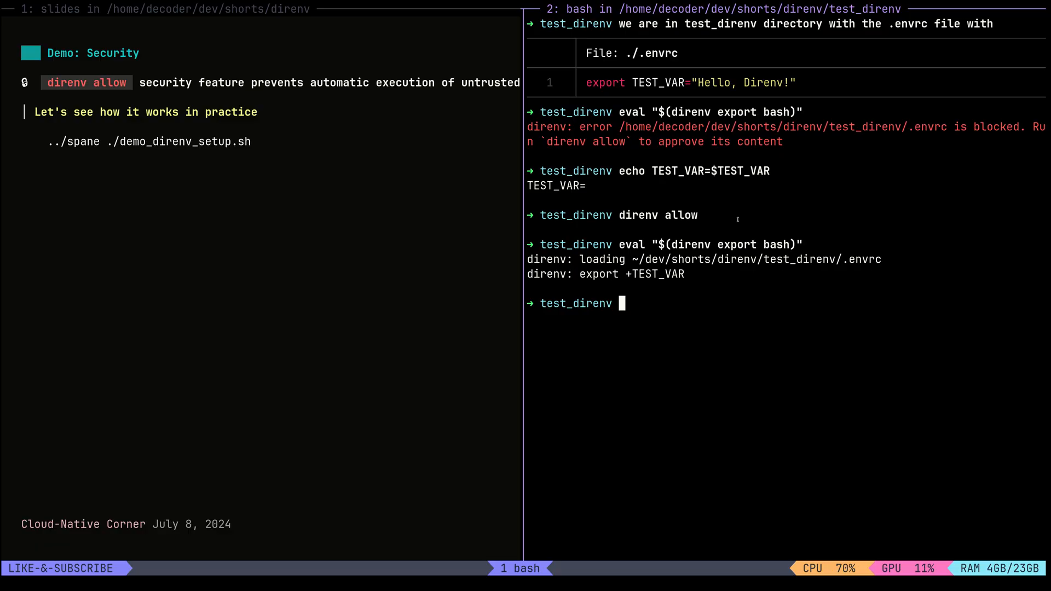
type("echo TEST_VAR=$TEST_VAR")
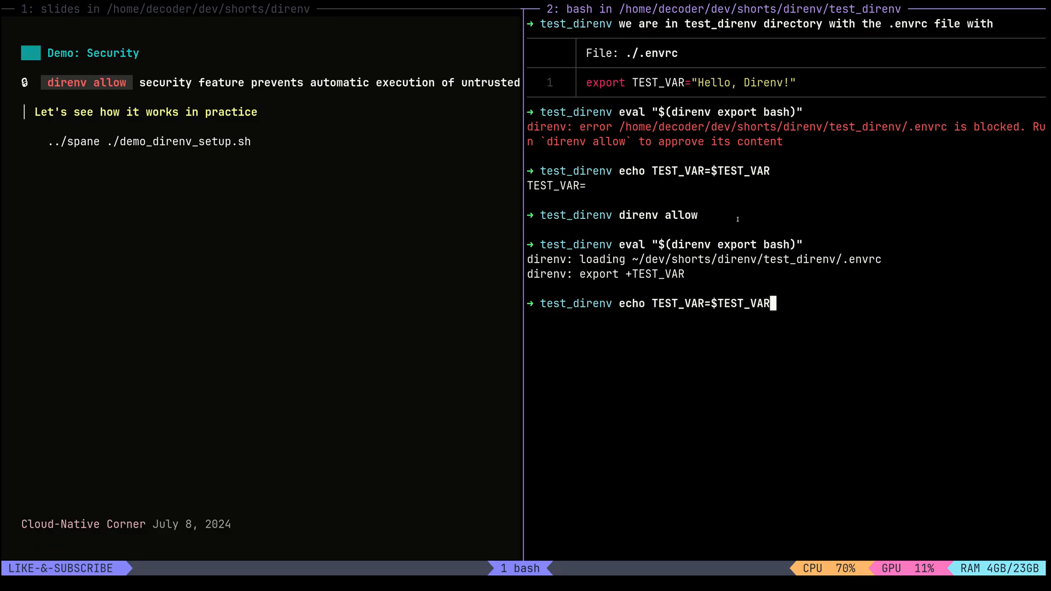
key("Return")
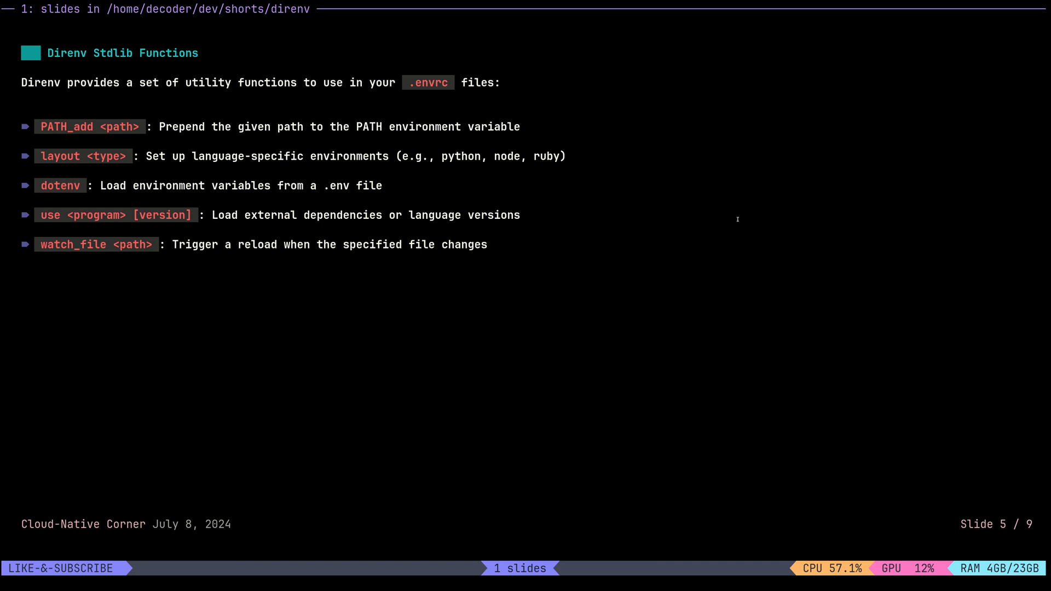
Advance from the Direnv Stdlib Functions slide to slide 6, Practical Use Cases
key("Right")
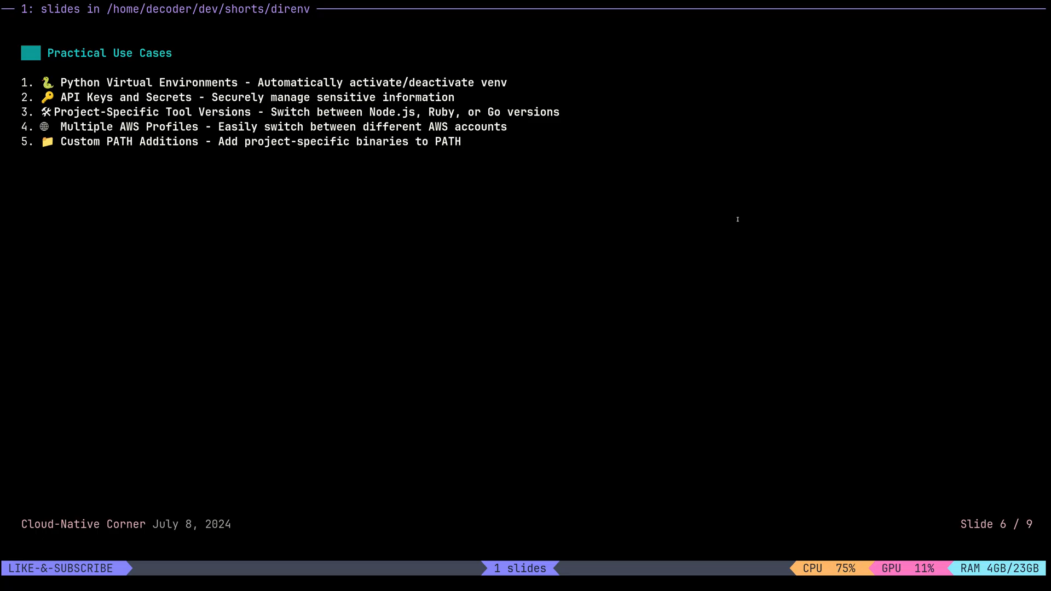
Advance to slide 7, Real-World Example: Kubernetes Config Management
key("Right")
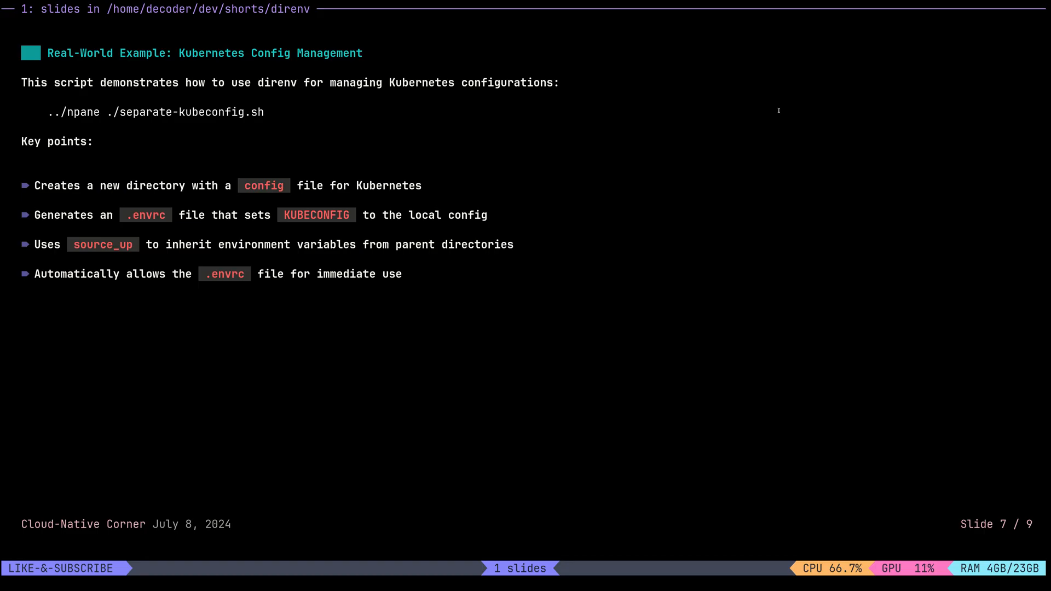
mouse_move(939, 16)
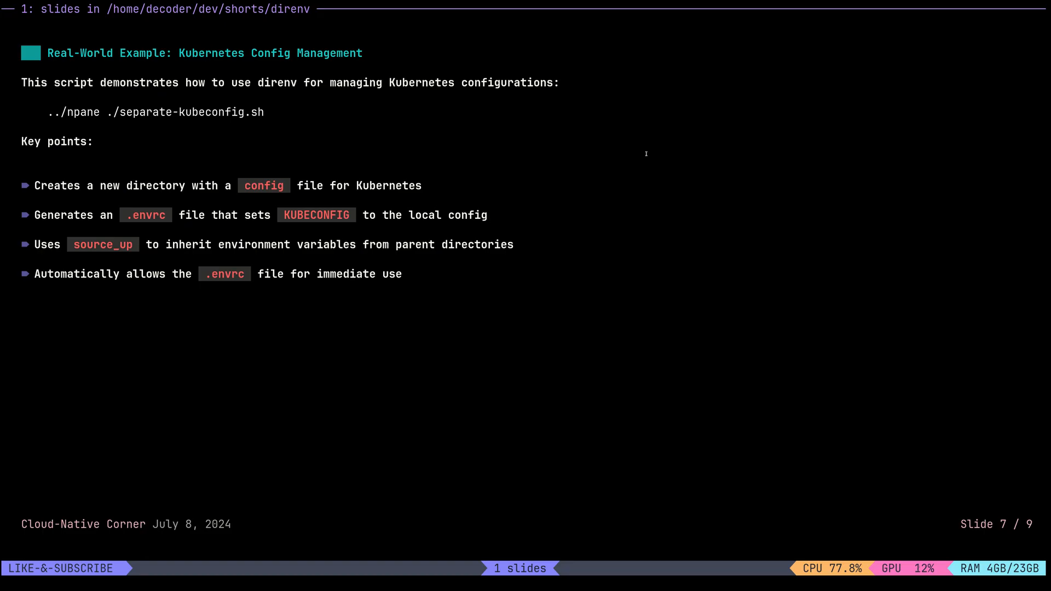
mouse_move(501, 124)
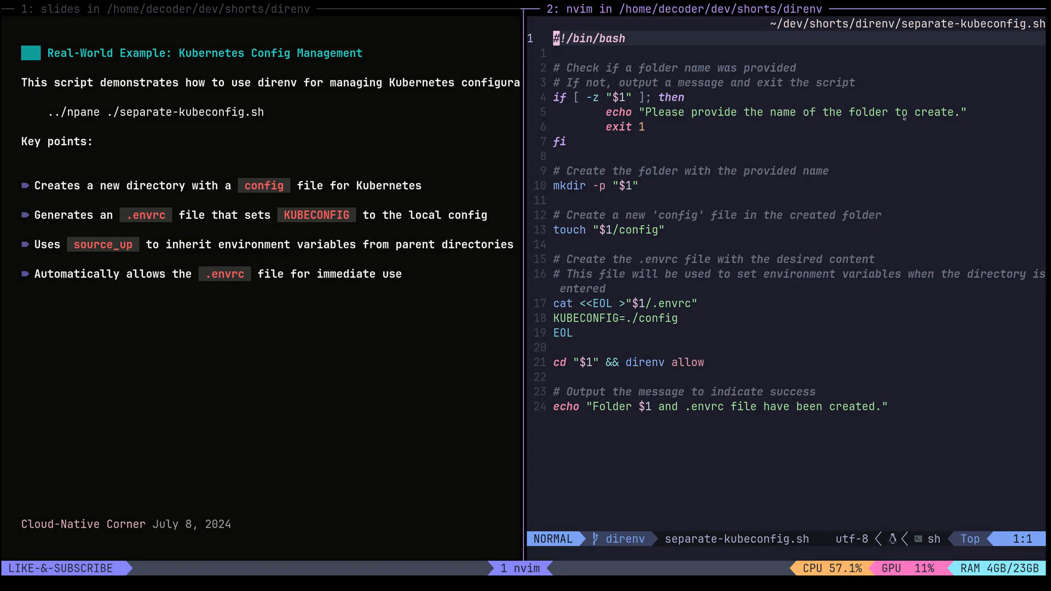
mouse_move(578, 198)
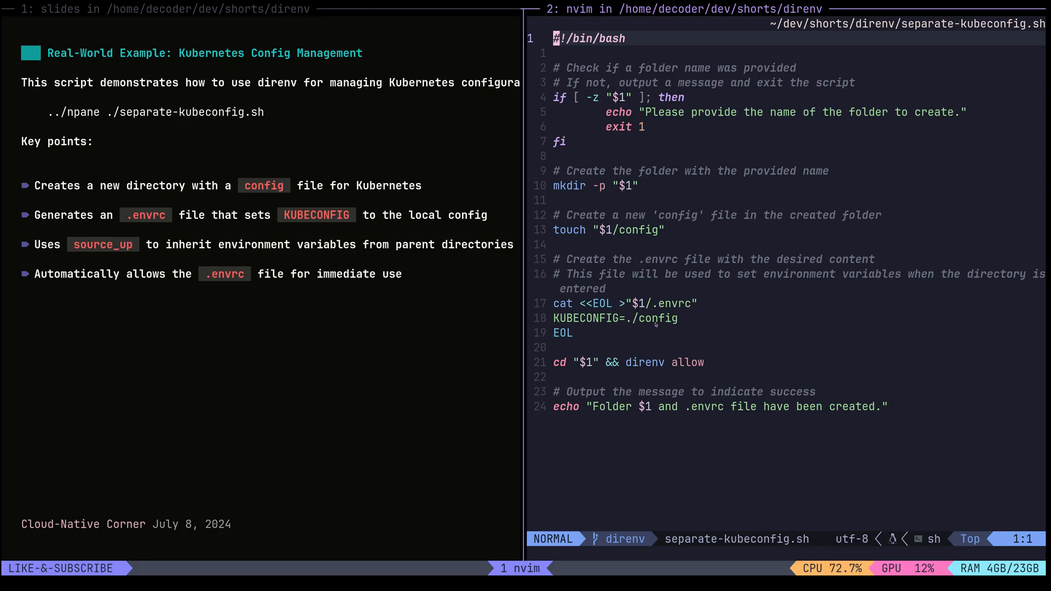
mouse_move(714, 367)
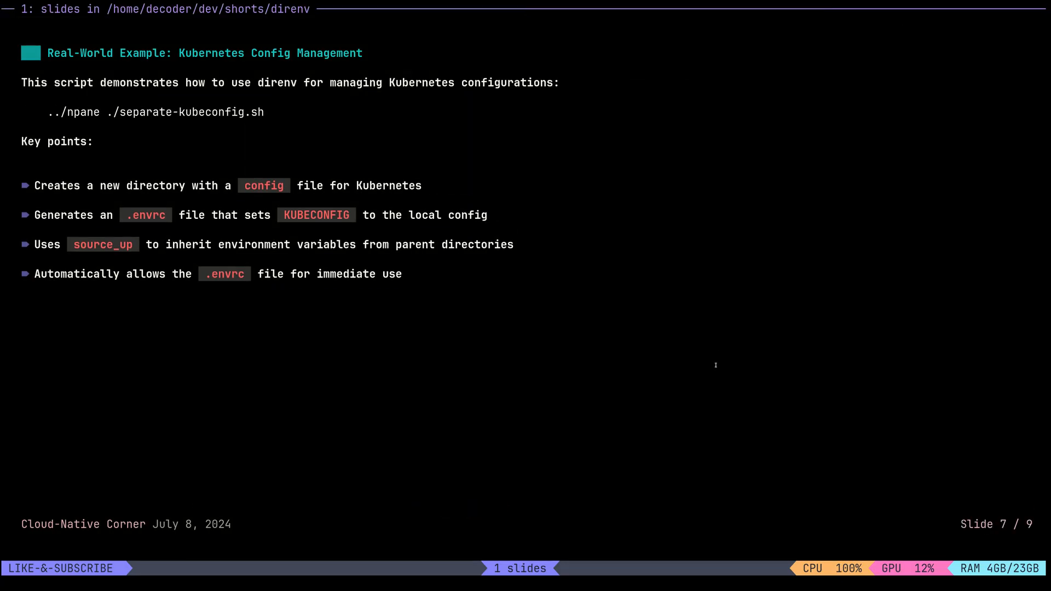
Launch the kubeconfig demo slide, comment on the global KUBECONFIG, and run show_kubeconfig
key("Right")
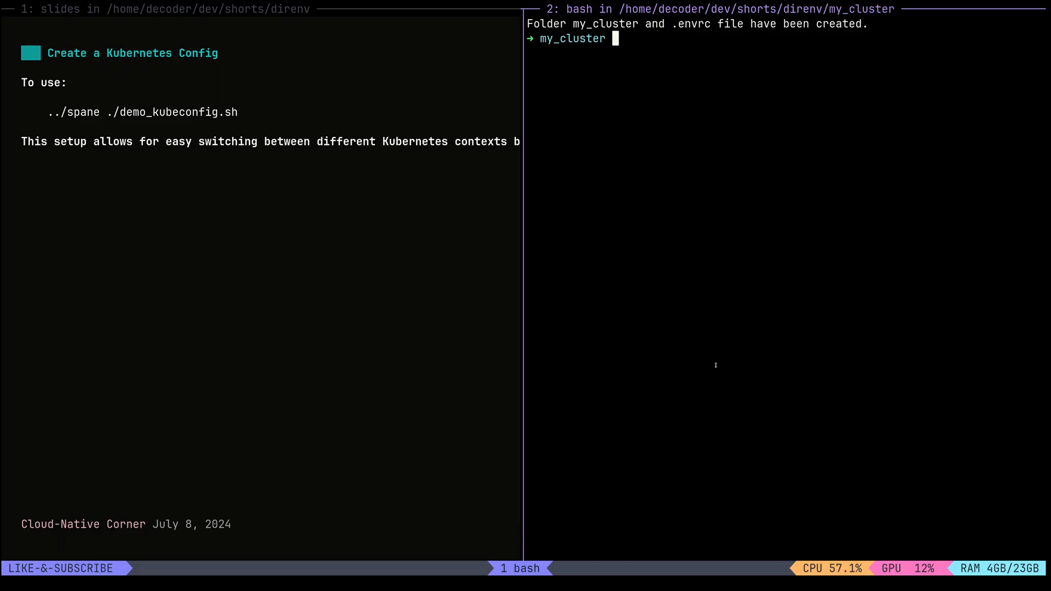
type("Before we evaluate direnv this will be")
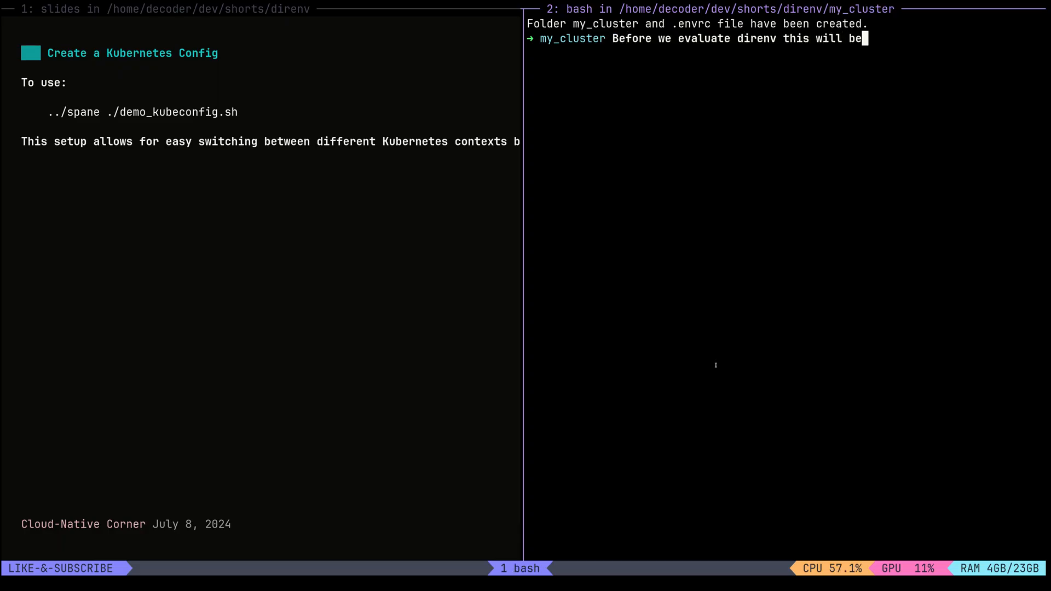
type("my global KUBECONFIG")
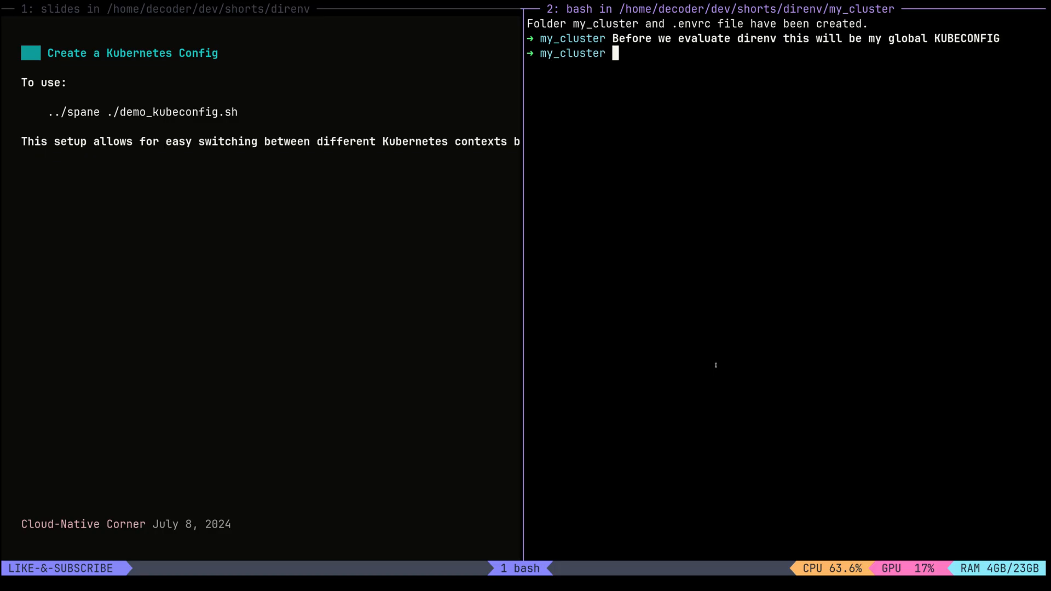
type("show_kubeconfig")
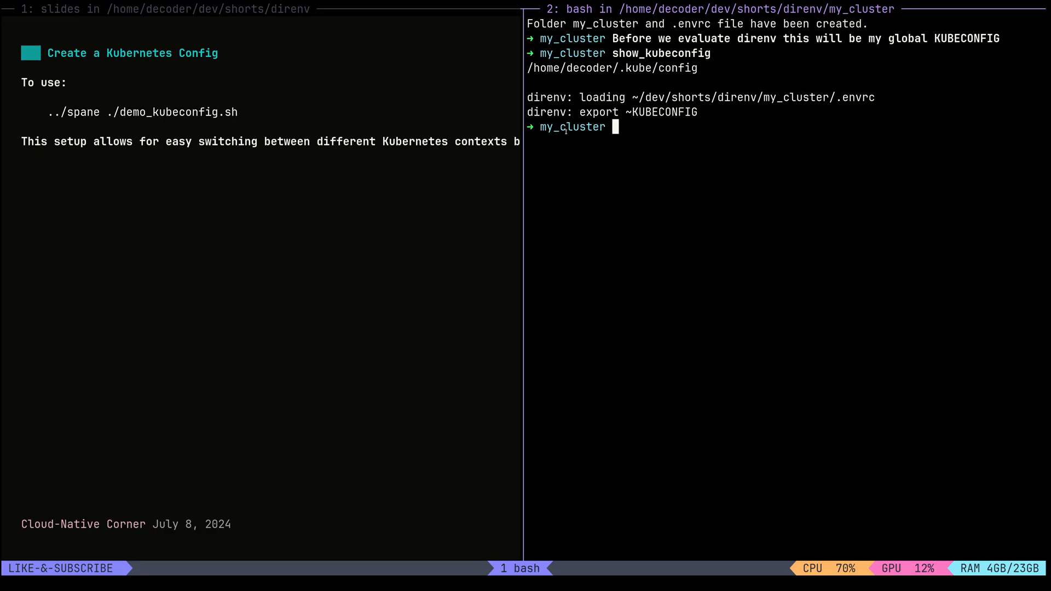
mouse_move(873, 29)
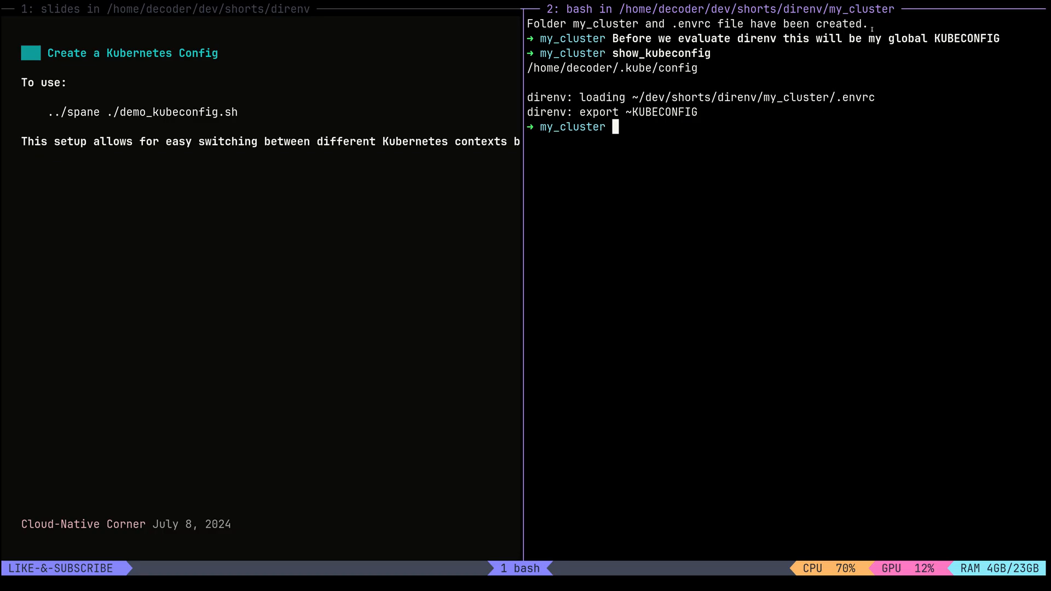
Comment that kubeconfig should point to ./config in my_cluster and run show_kubeconfig to confirm
type("kub")
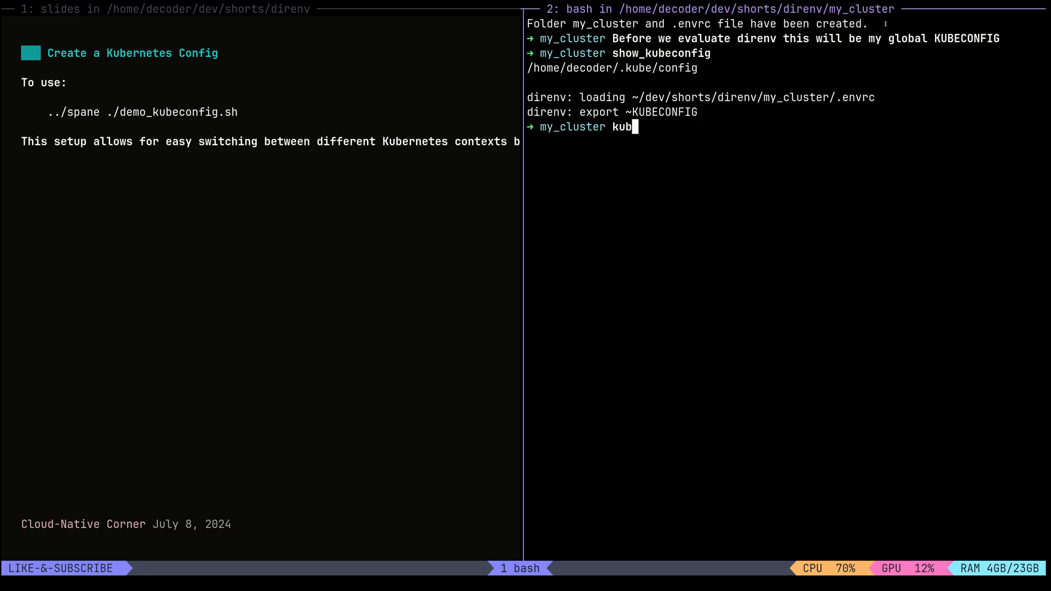
type("econfig should point to th")
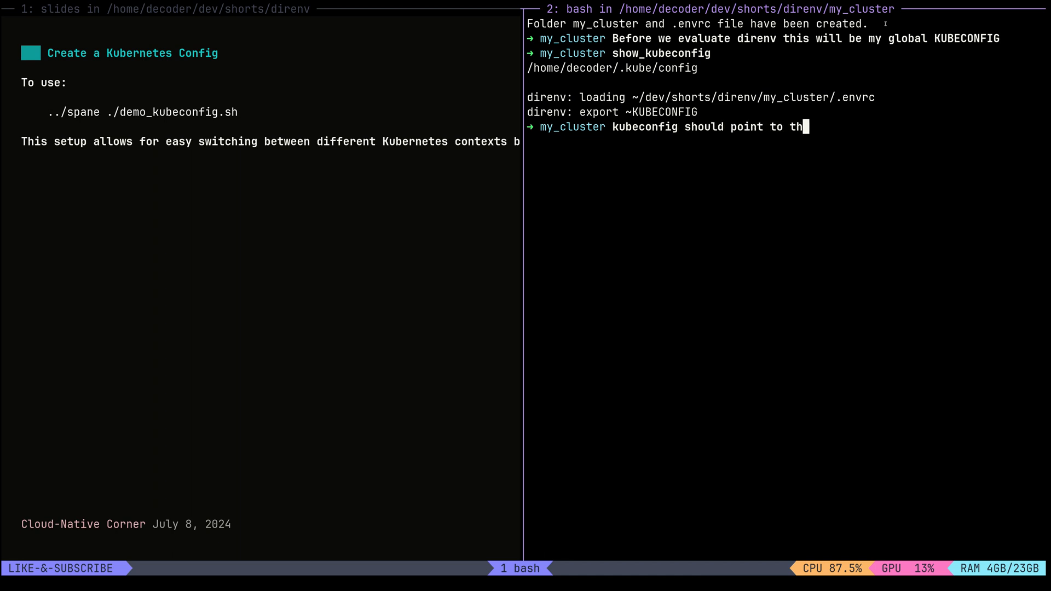
type("e ./config file in the my_cl")
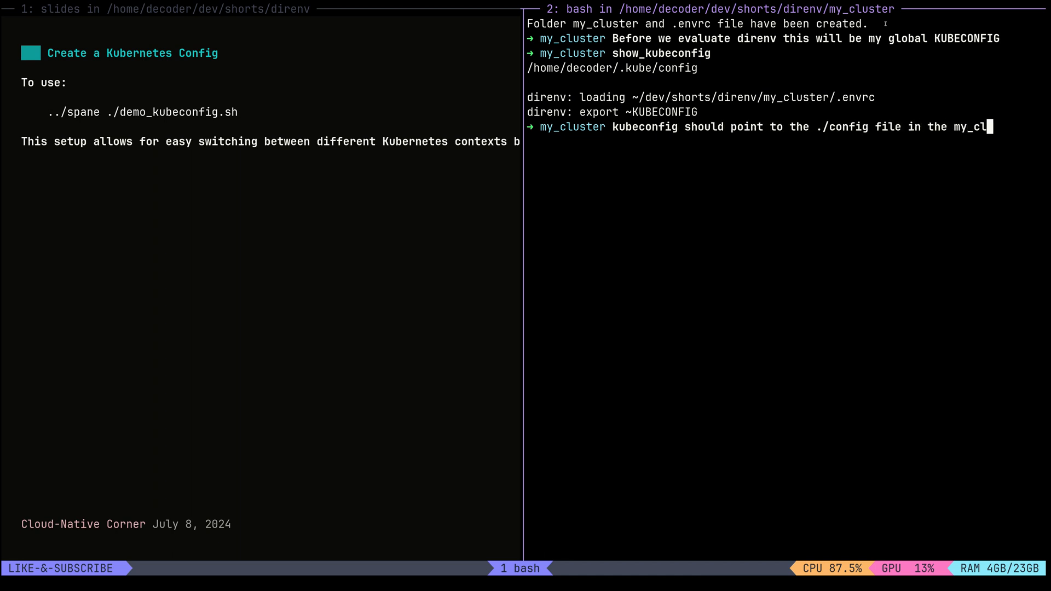
type("ster directory")
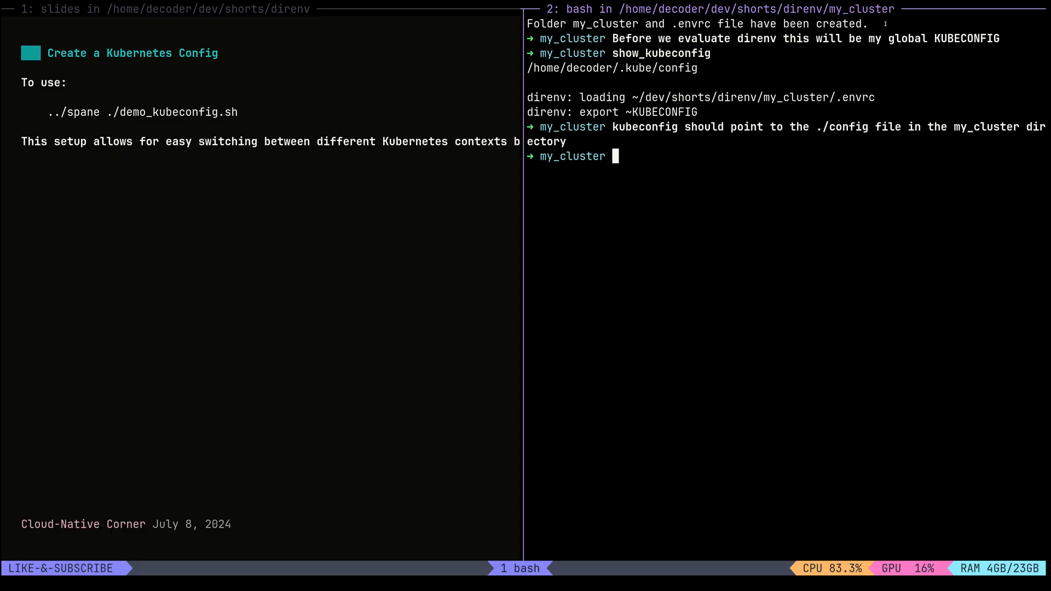
type("show_kubeconfig")
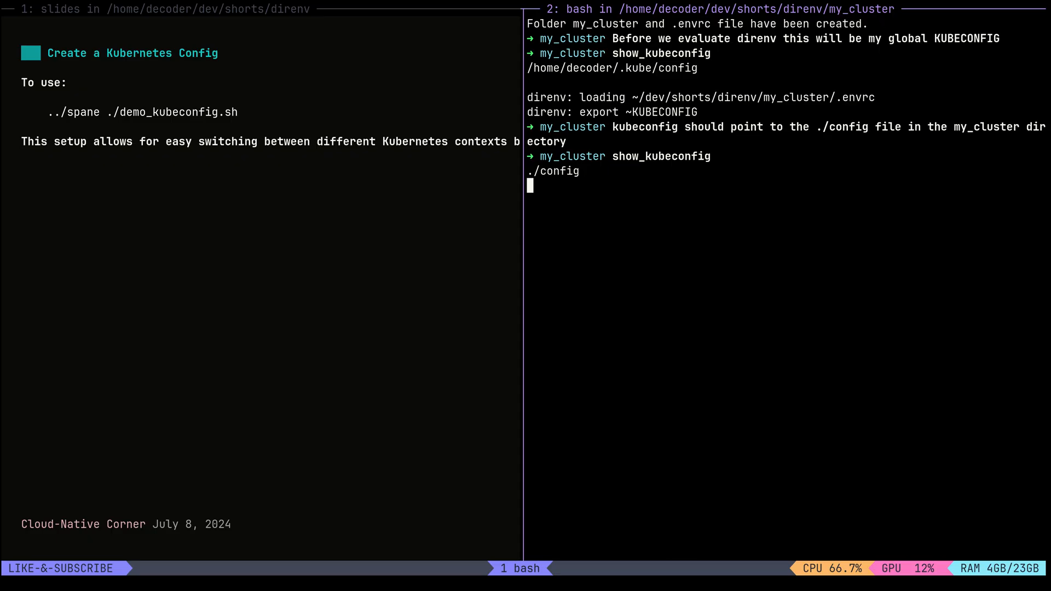
mouse_move(593, 183)
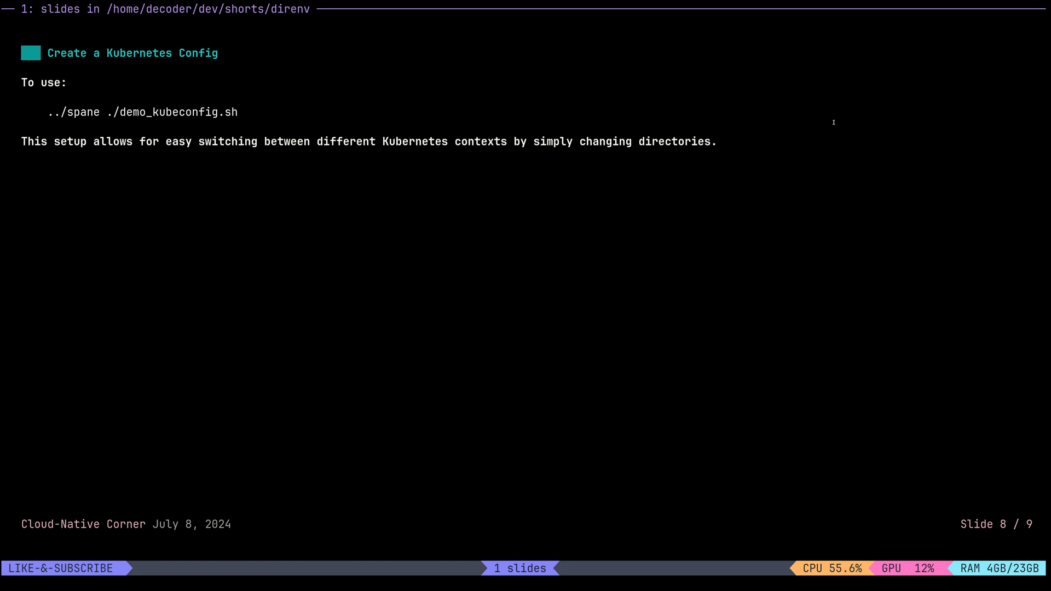
Advance to the final Summary slide, 9 of 9
key("Right")
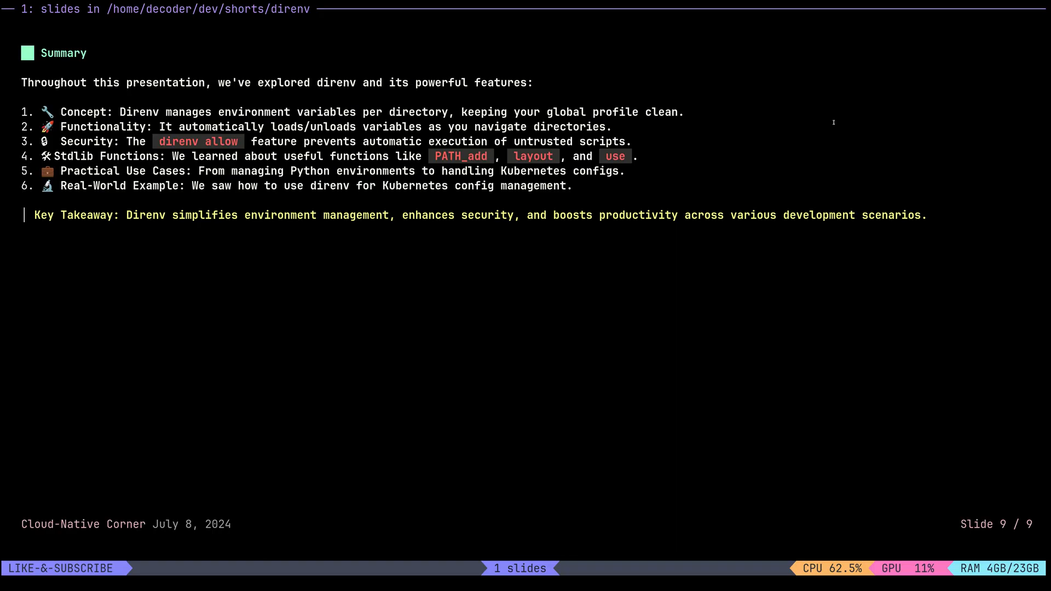
mouse_move(847, 150)
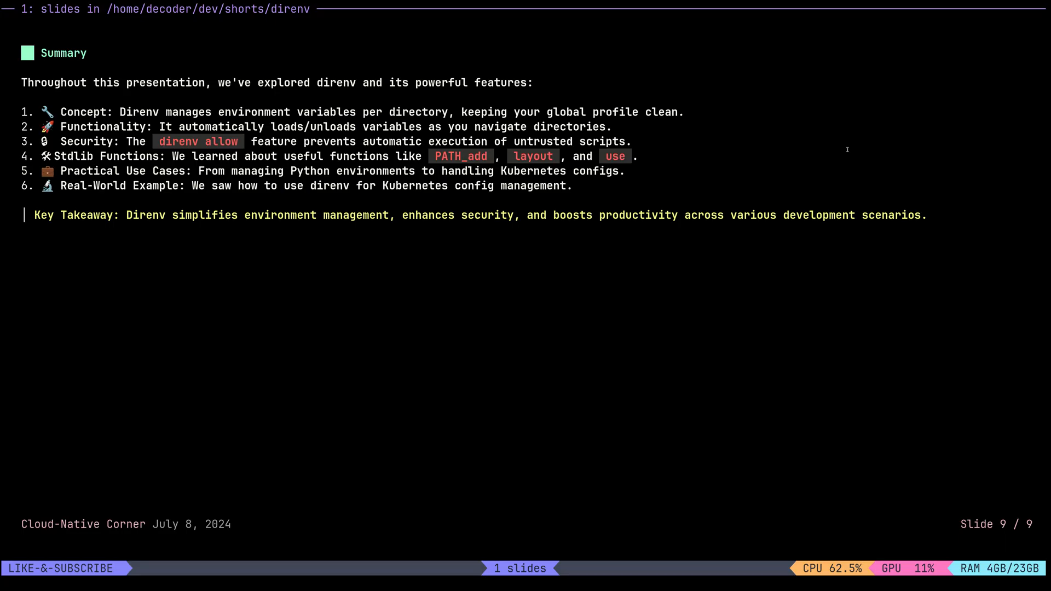